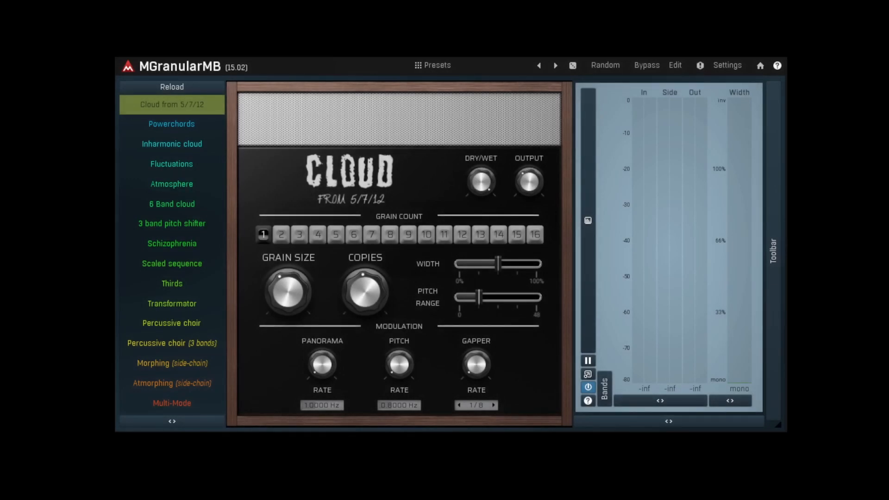
Audition the Fluctuations, Scaled sequence and another preset, bypass briefly, then settle on Fluctuations
left_click(171, 164)
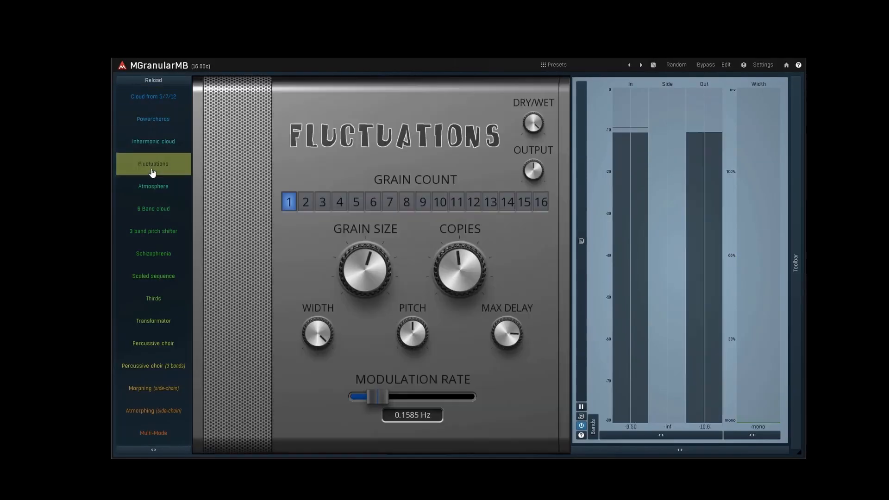
left_click(154, 276)
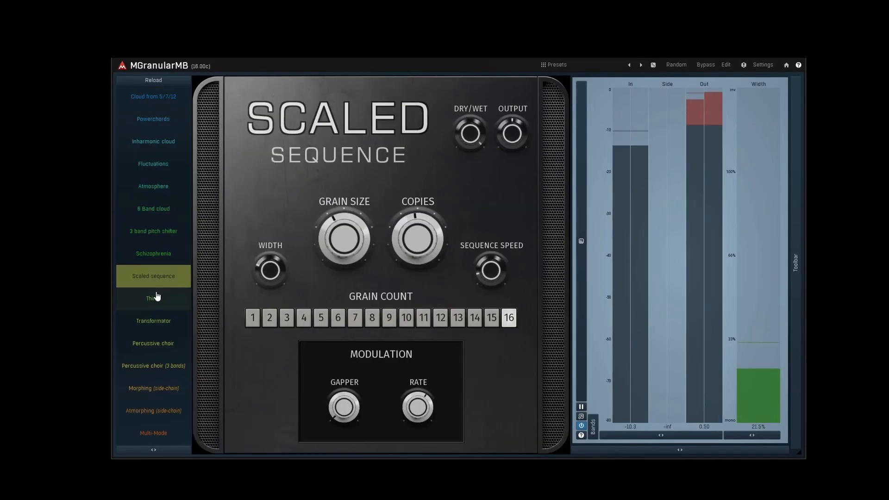
left_click(154, 389)
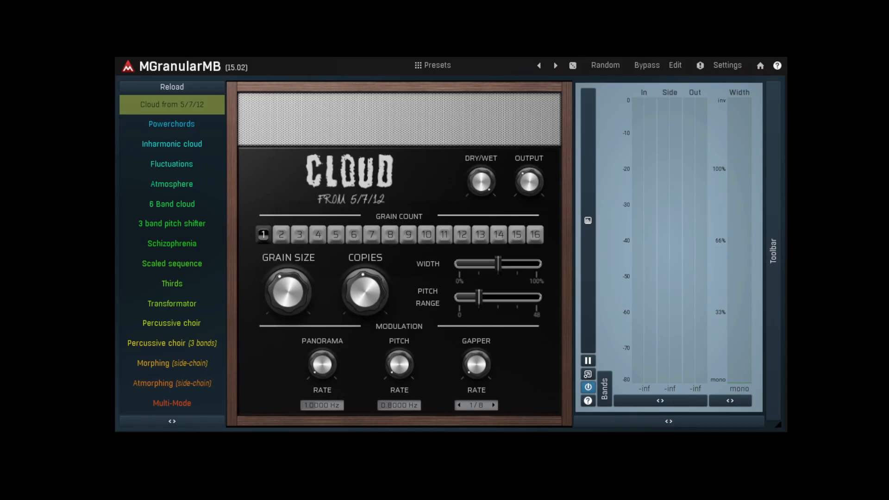
left_click(646, 64)
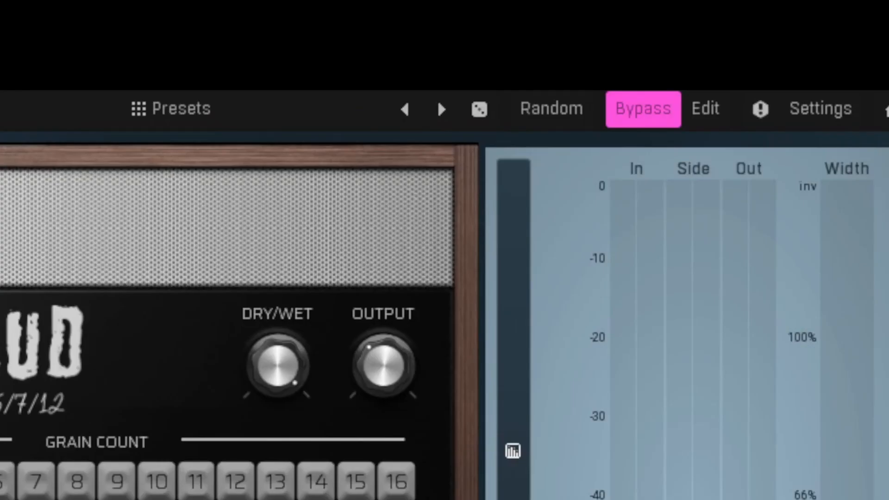
mouse_move(583, 97)
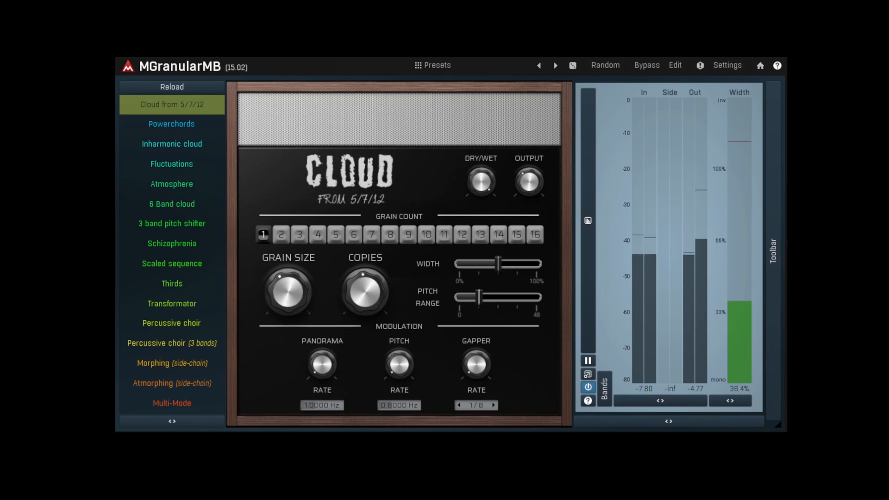
left_click(171, 164)
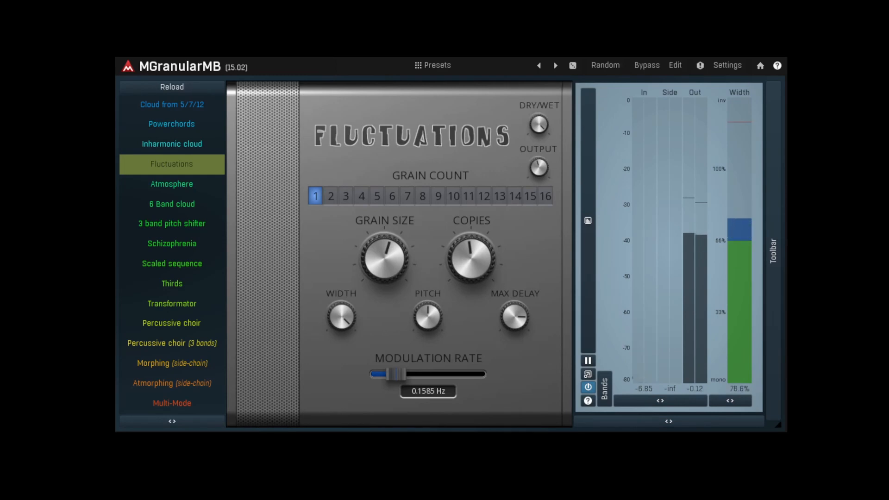
Load a different preset and switch to the Edit view showing Band 1's voices
left_click(173, 384)
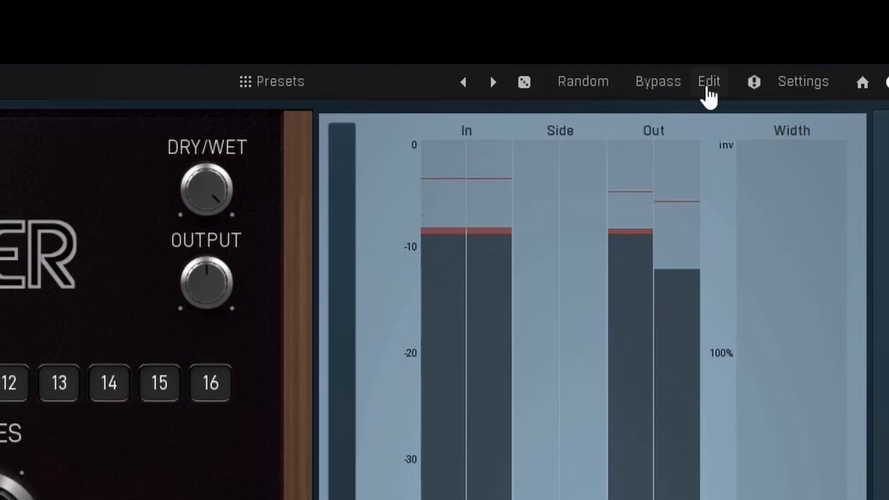
left_click(708, 81)
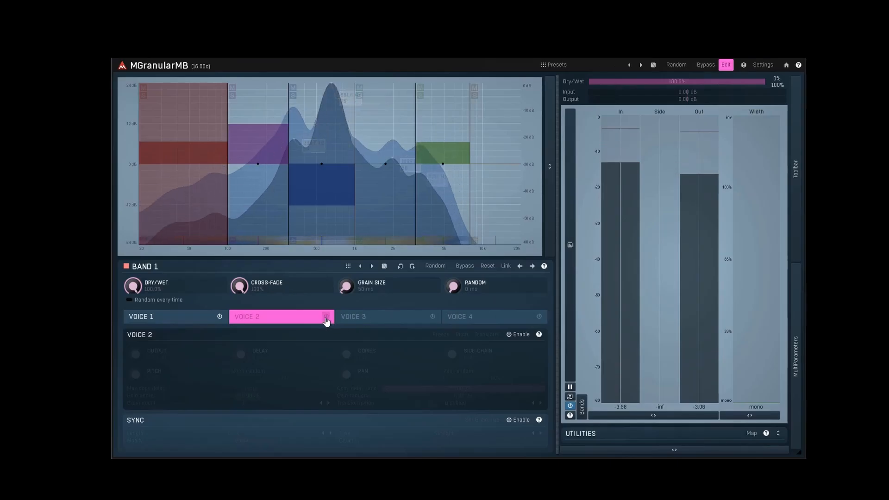